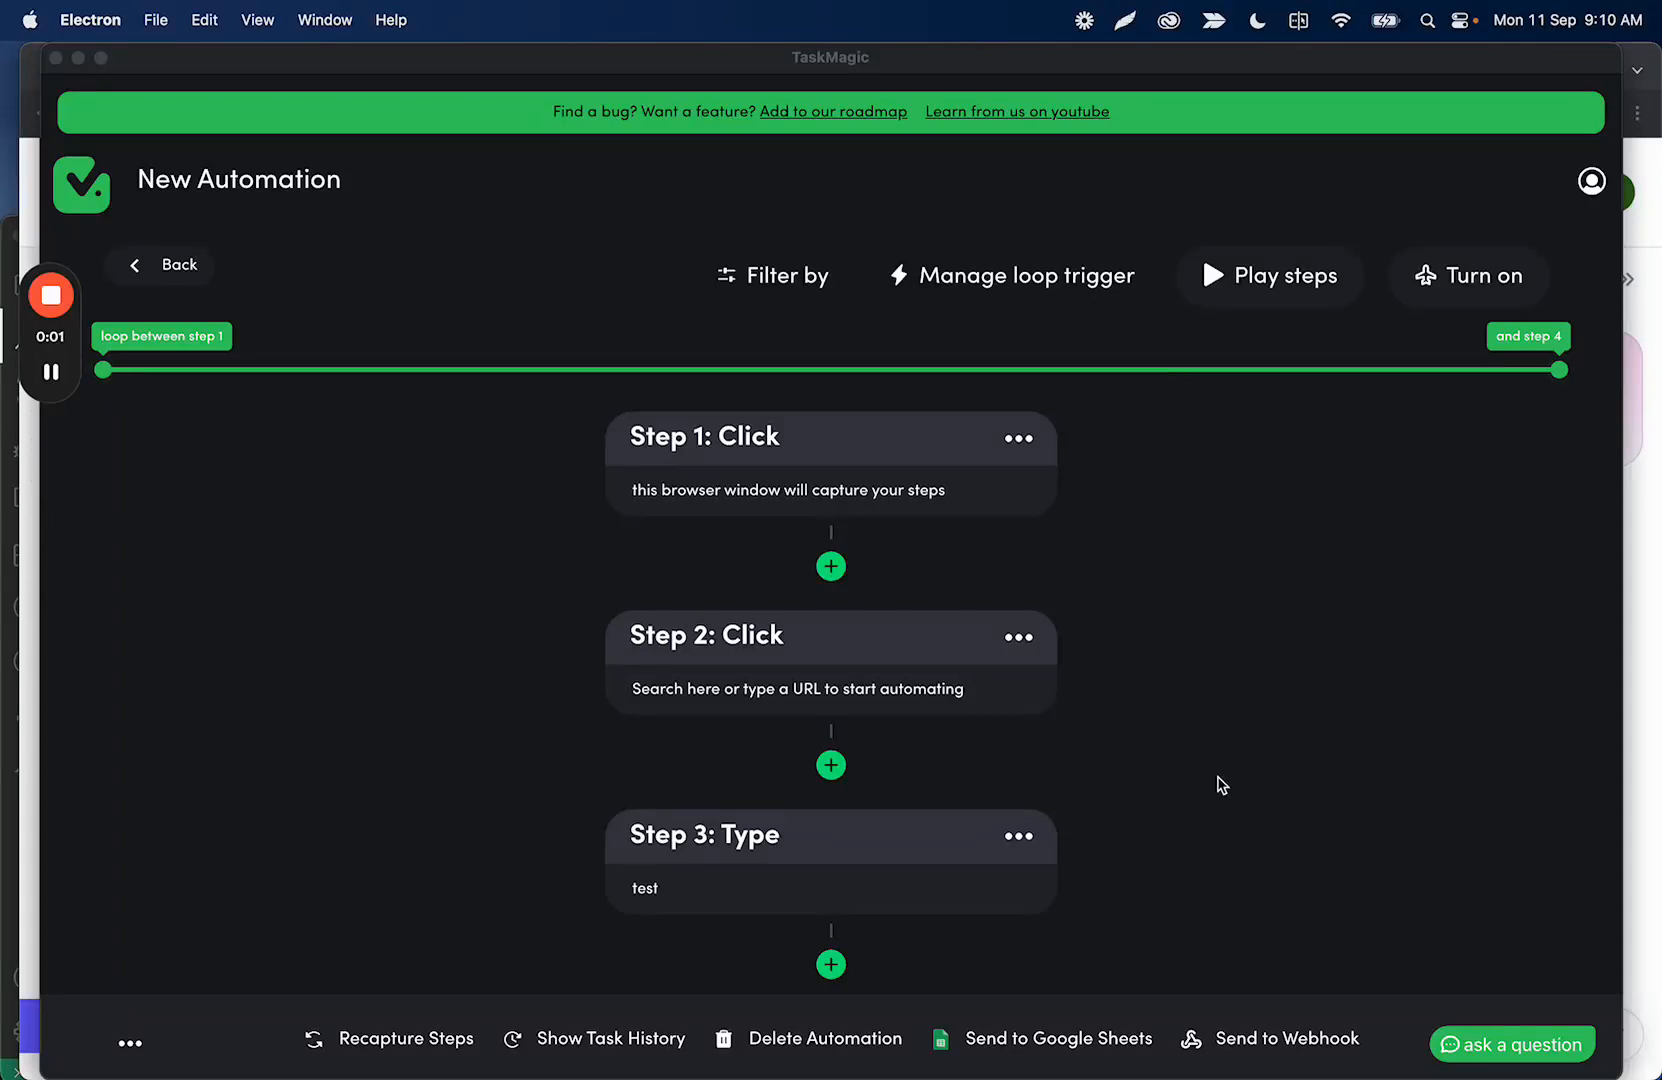
pyautogui.moveTo(802, 888)
pyautogui.write('Hey')
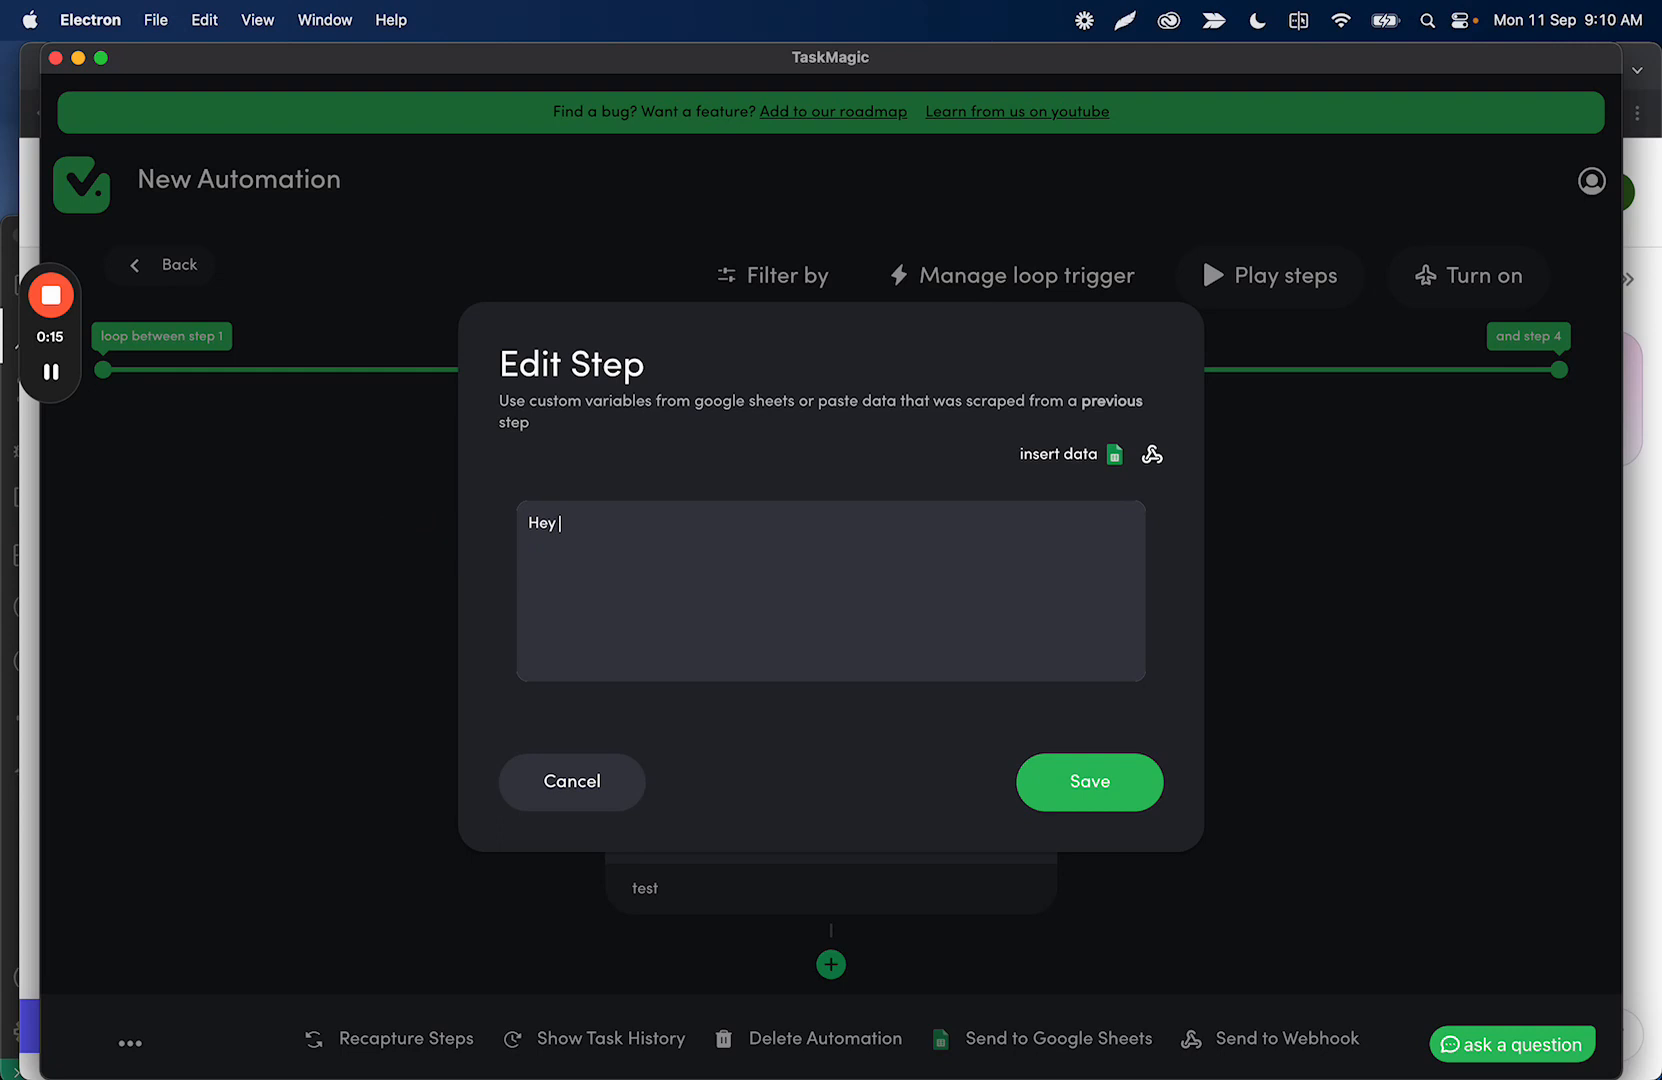
# Step: Extend the greeting so the message reads "Hey this is kyle"
pyautogui.write('this is kyle')
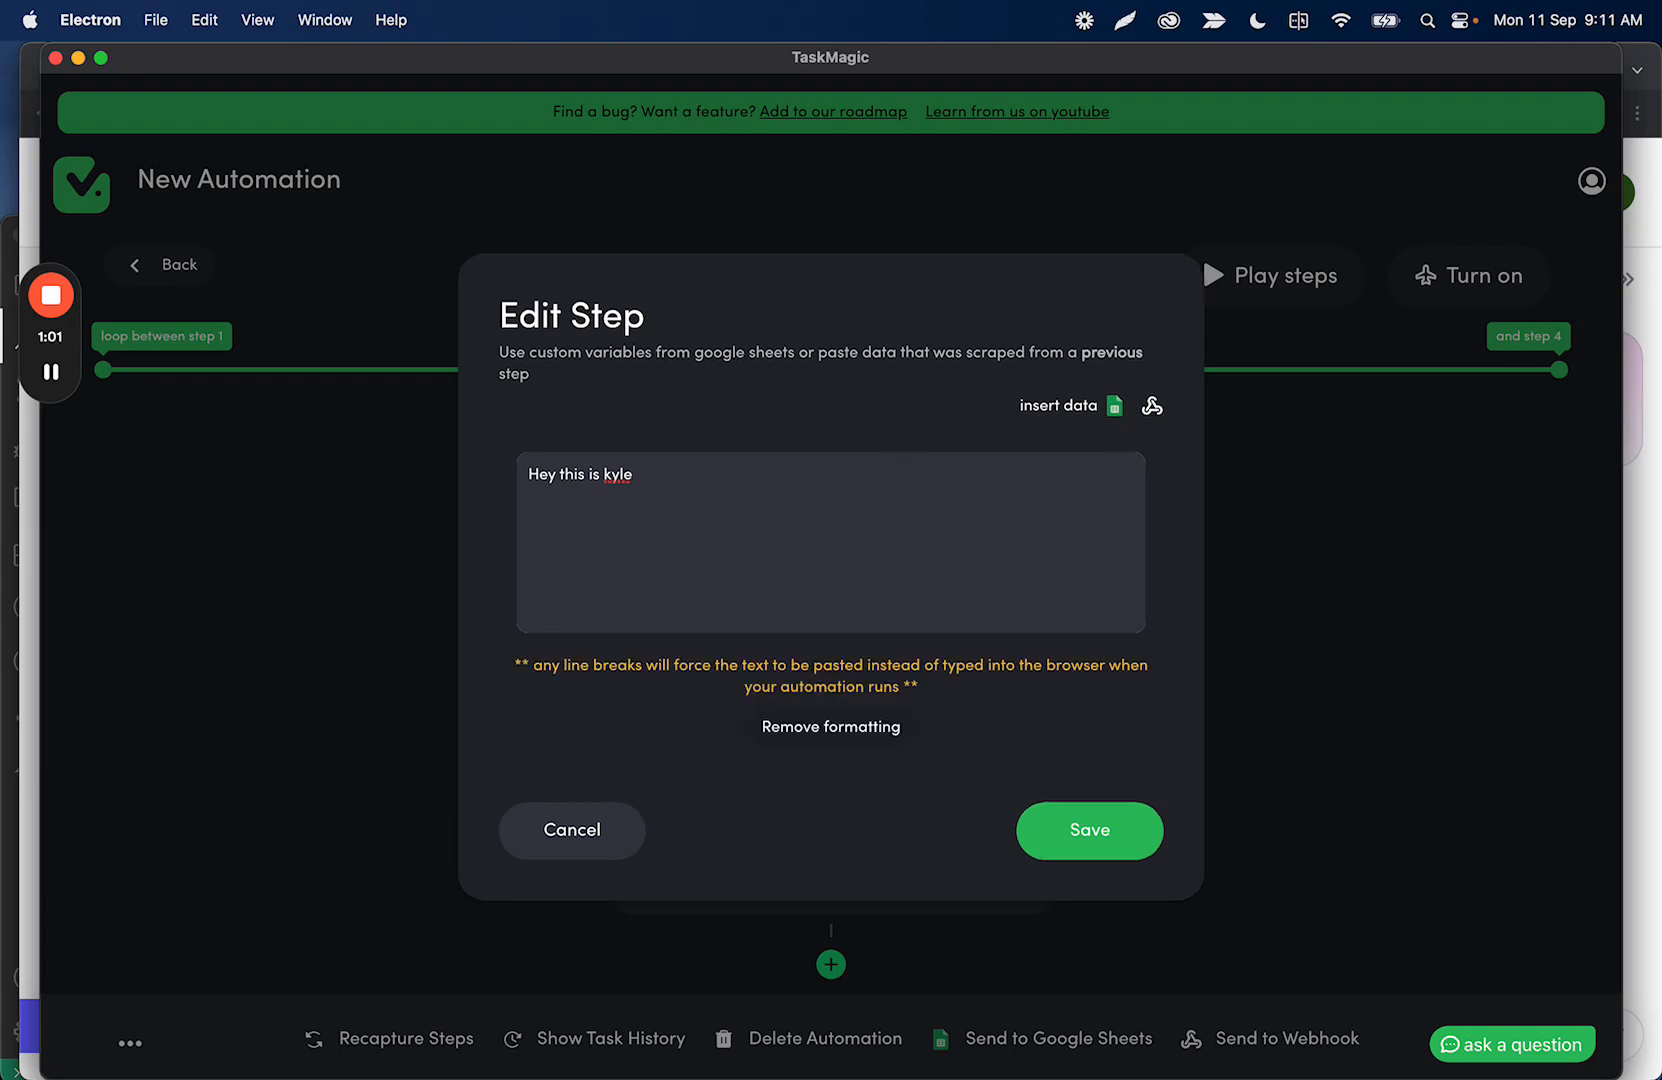
# Step: Add "This is my message" and use Remove formatting so the whole message sits on one line
pyautogui.write('This is my message')
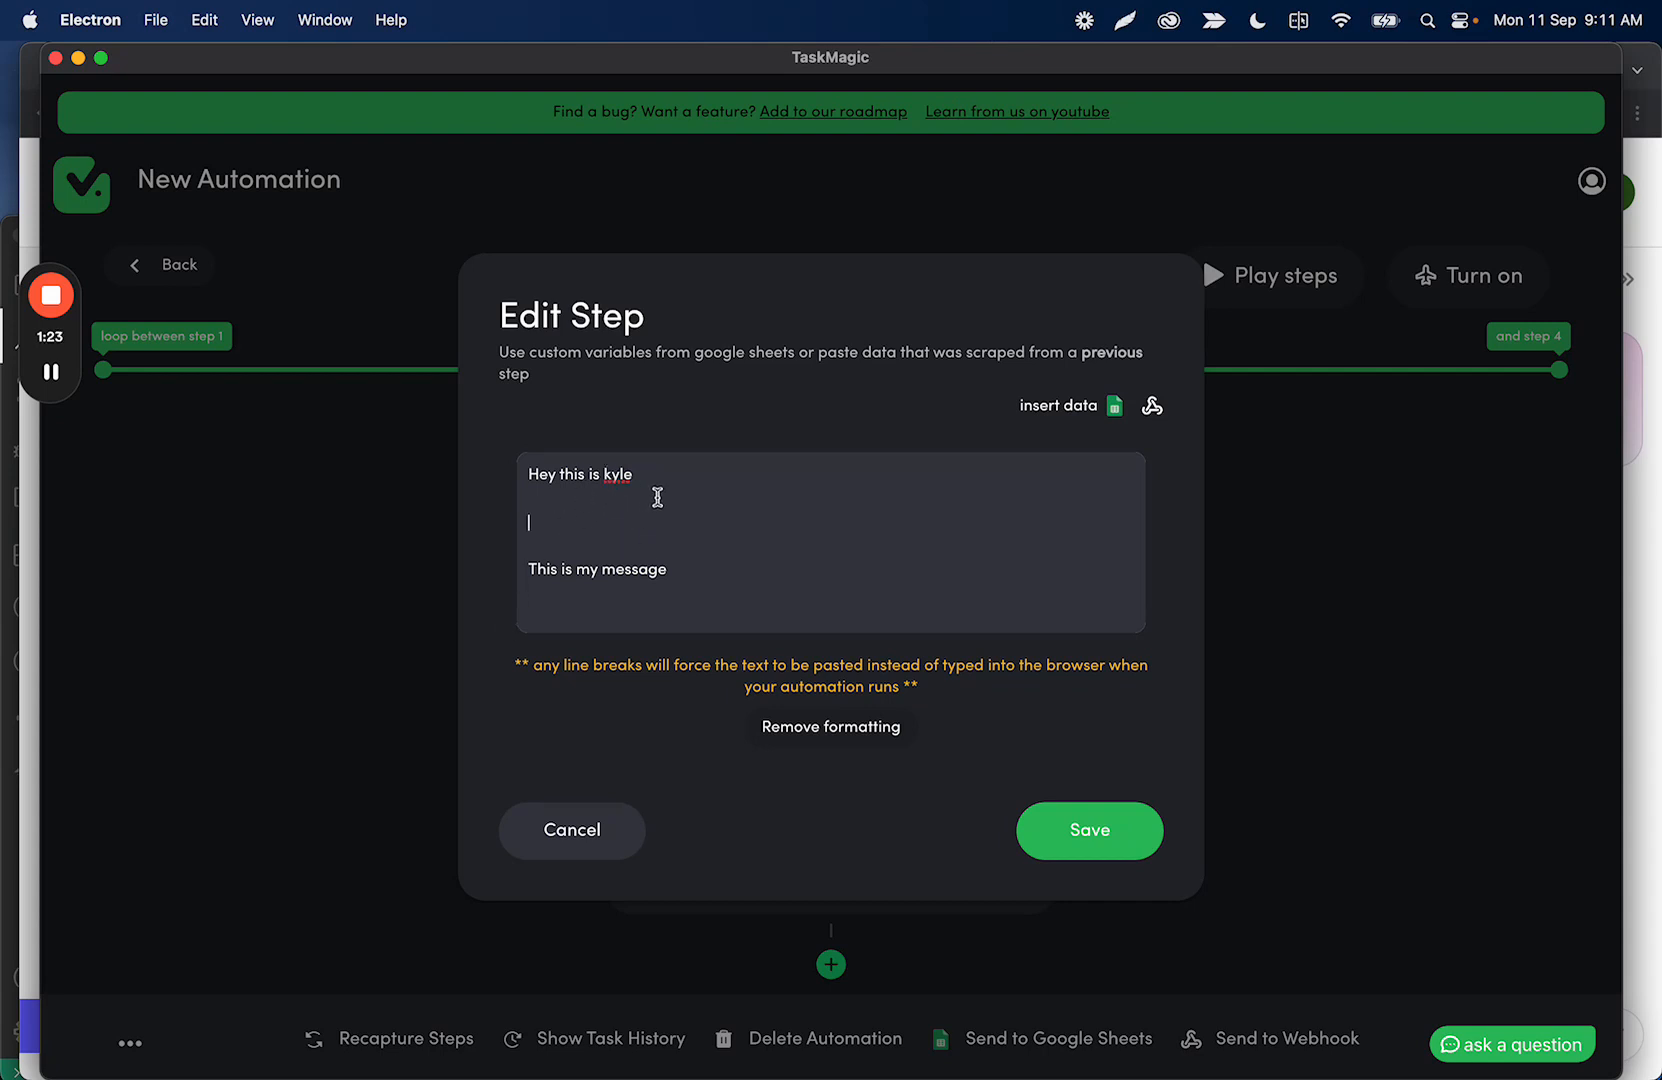
pyautogui.click(832, 726)
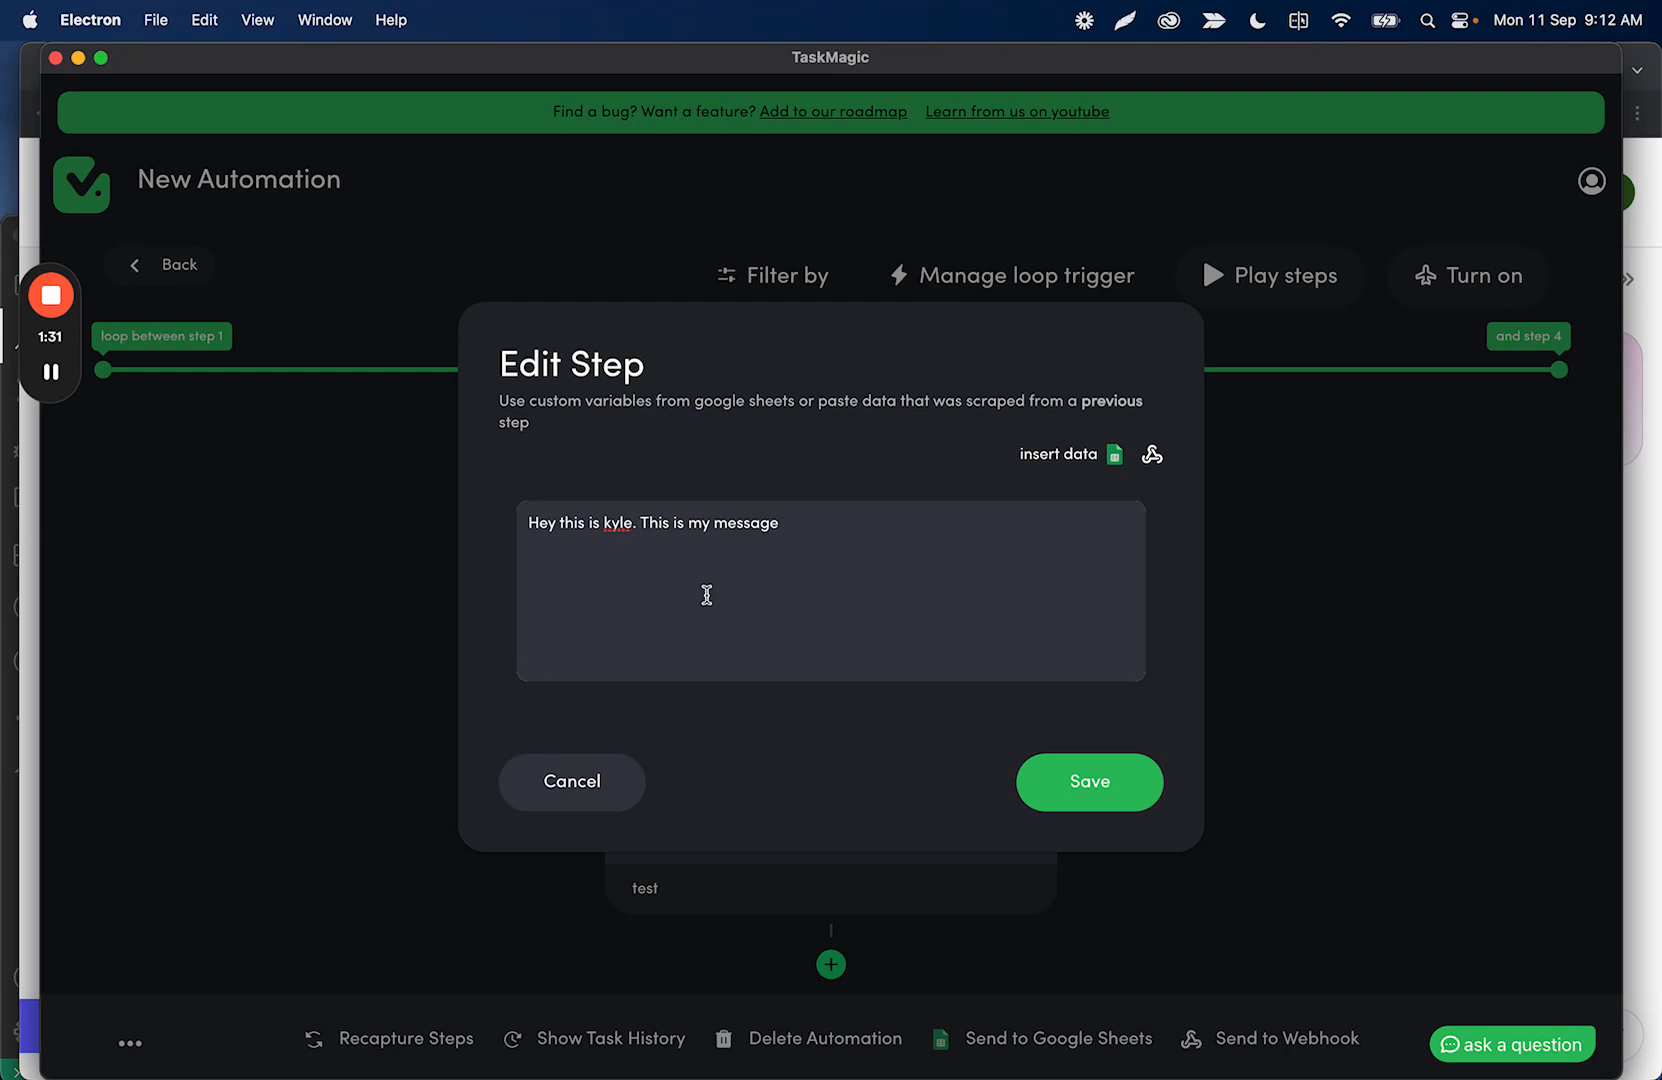